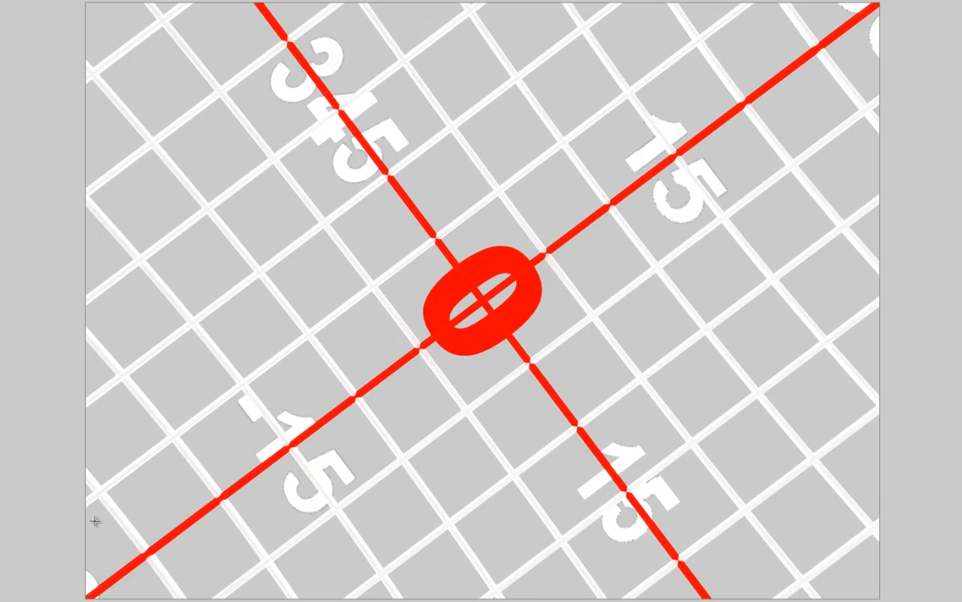
mouse_move(59, 465)
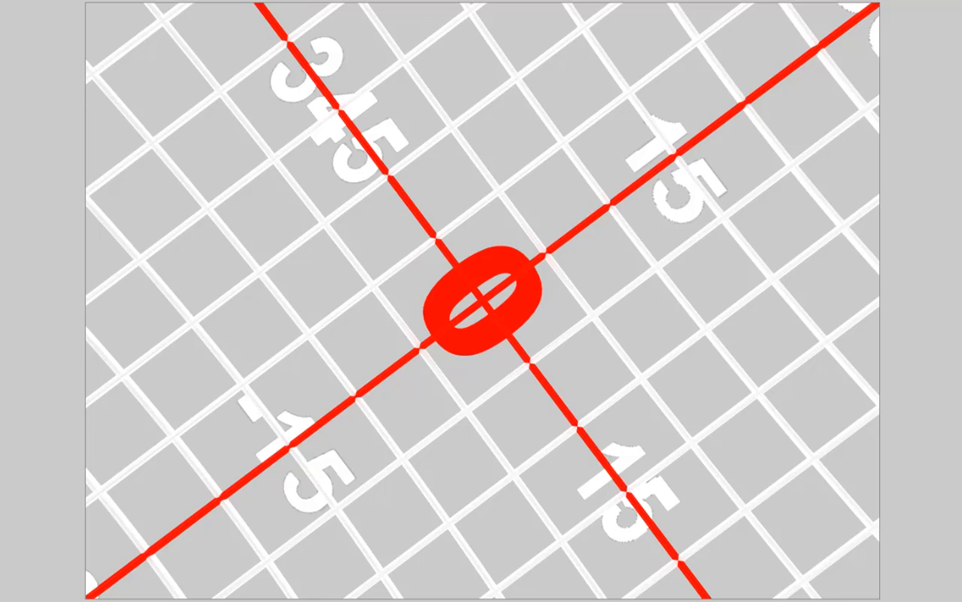
Bring up Document Setup for the FOVs01 scene, currently 900 x 900
click(485, 292)
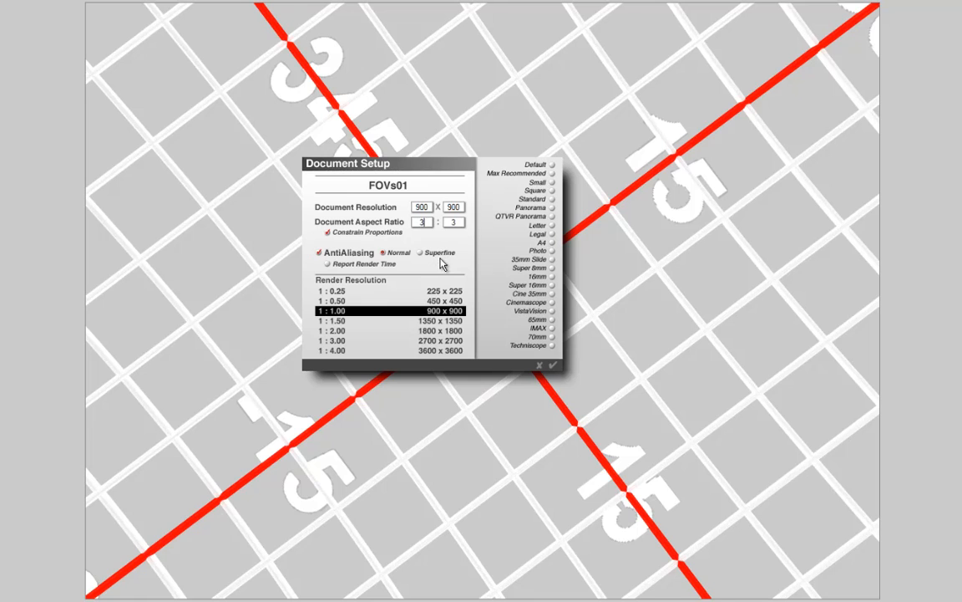
Set the document to a 4:3 aspect ratio at 2400 x 1800 pixels and accept it
click(551, 364)
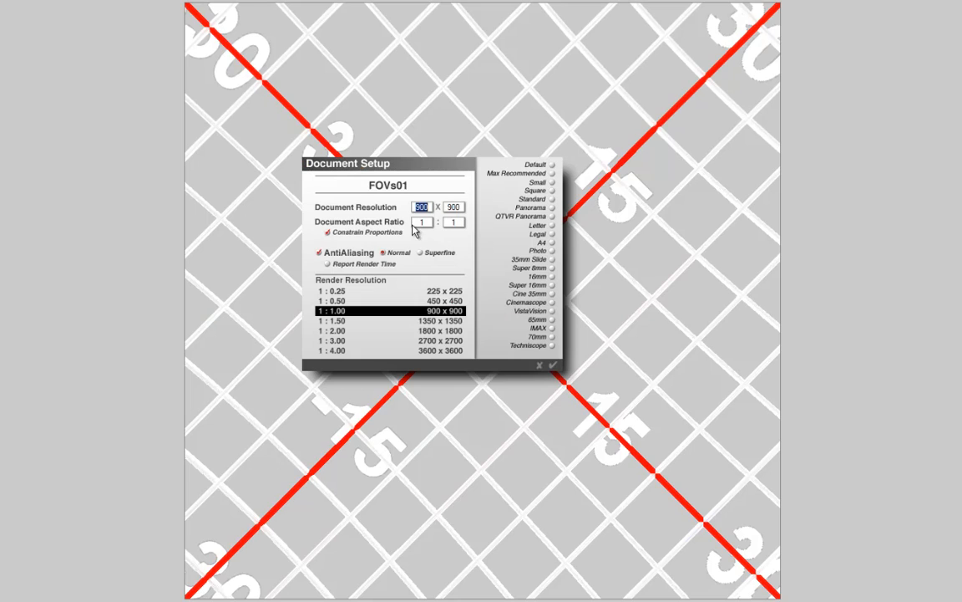
click(422, 220)
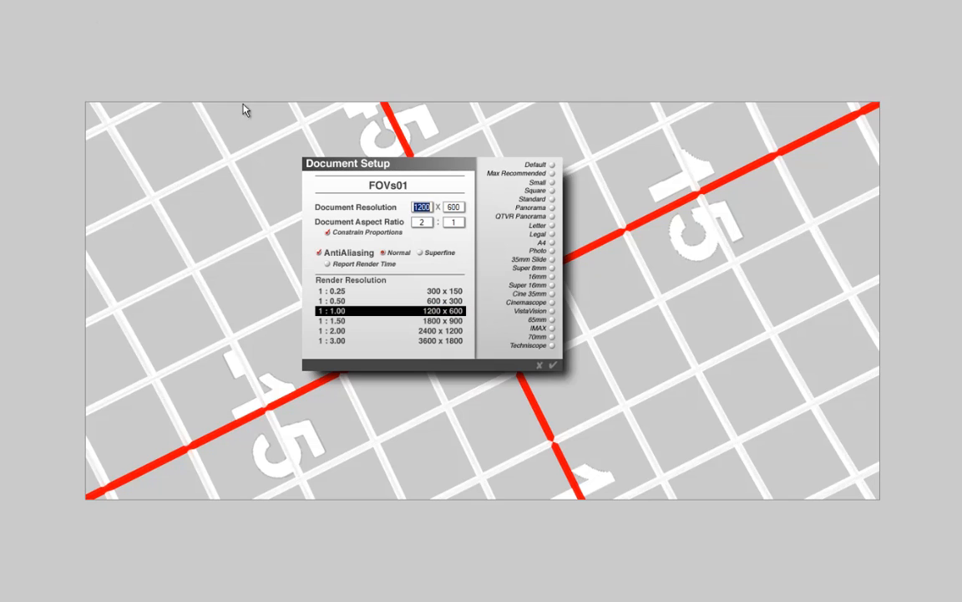
click(421, 220)
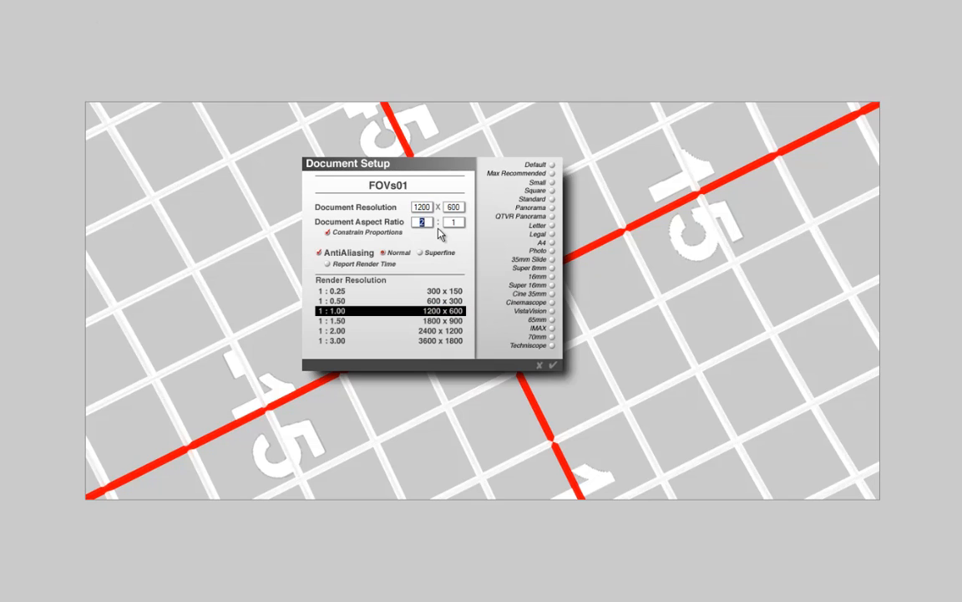
text(4)
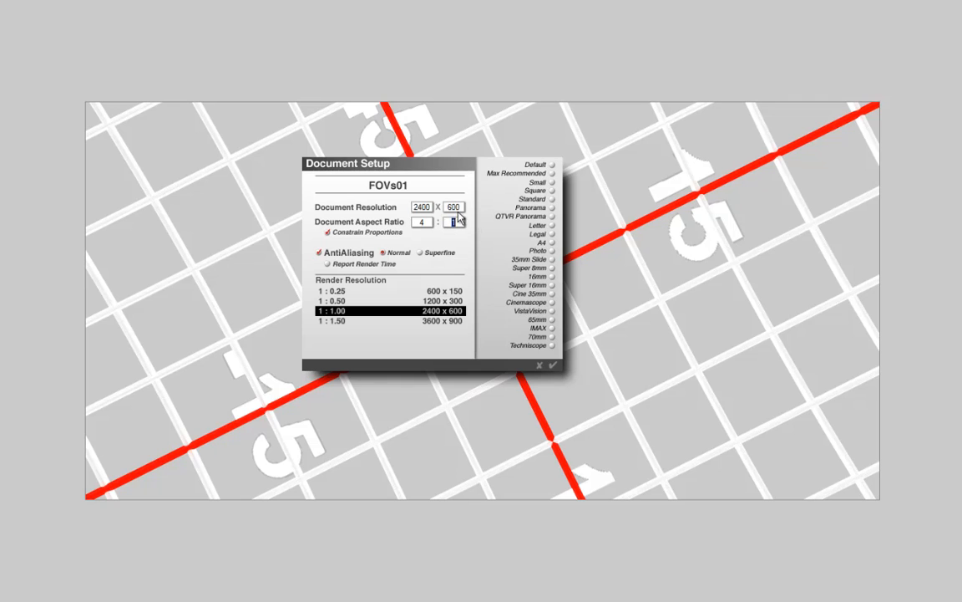
text(1800)
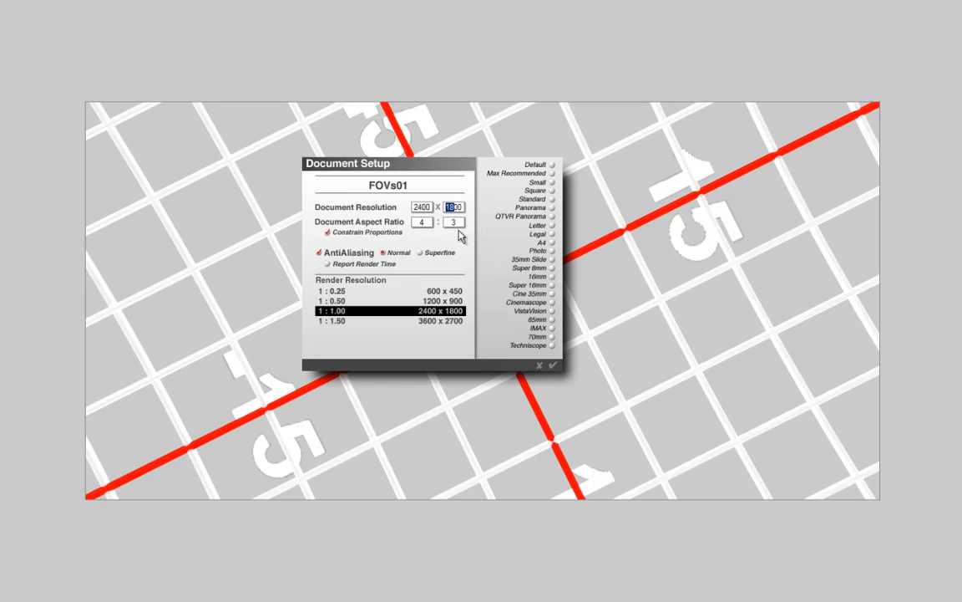
click(552, 364)
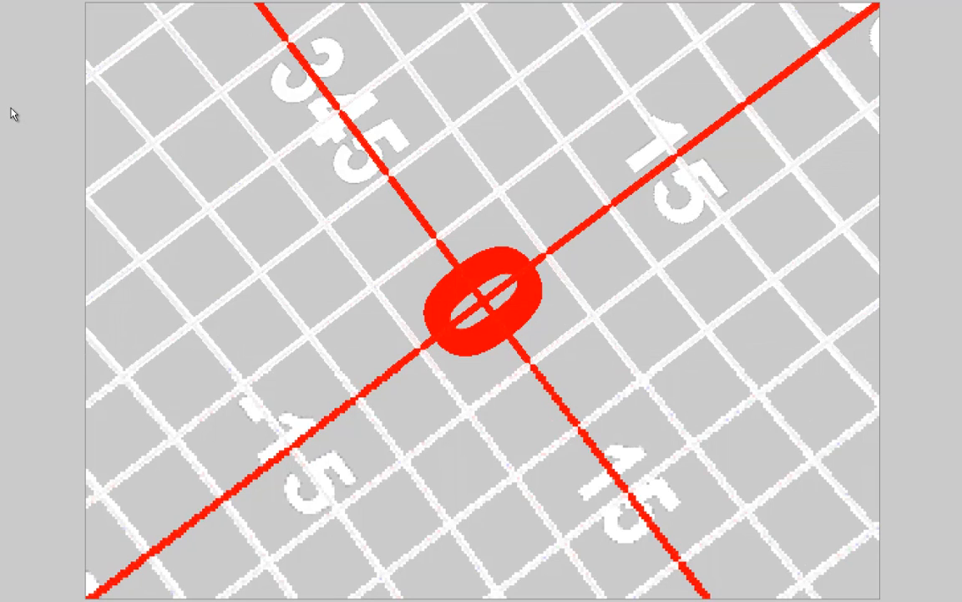
Set the camera's FOV to 150 degrees in Camera & 2D Projection
double_click(478, 299)
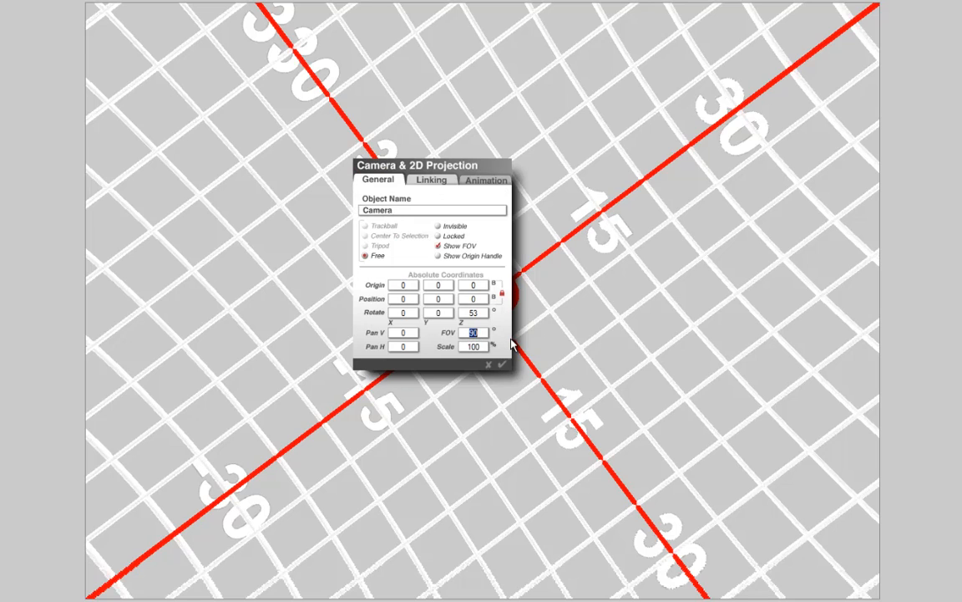
text(150)
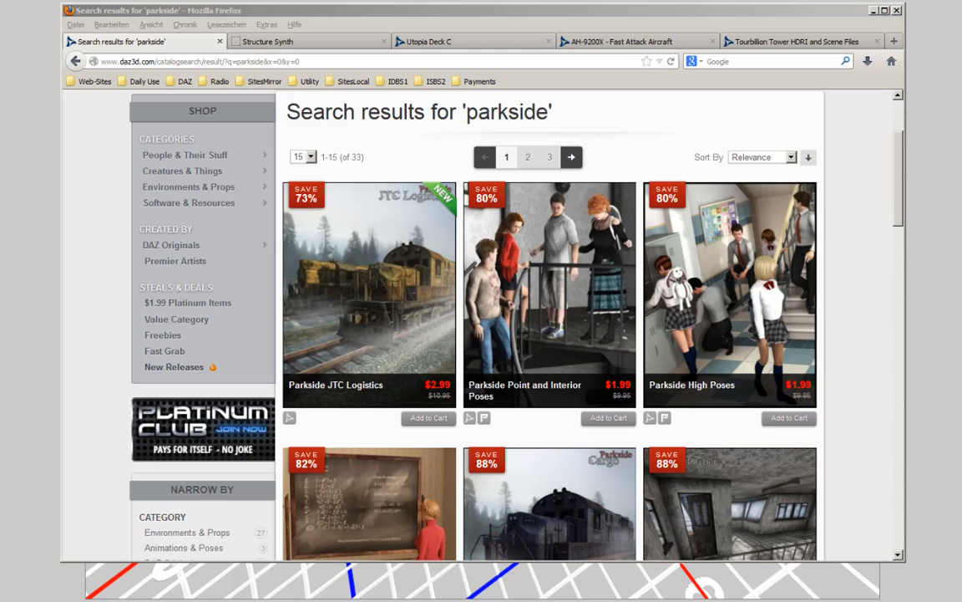
mouse_move(357, 294)
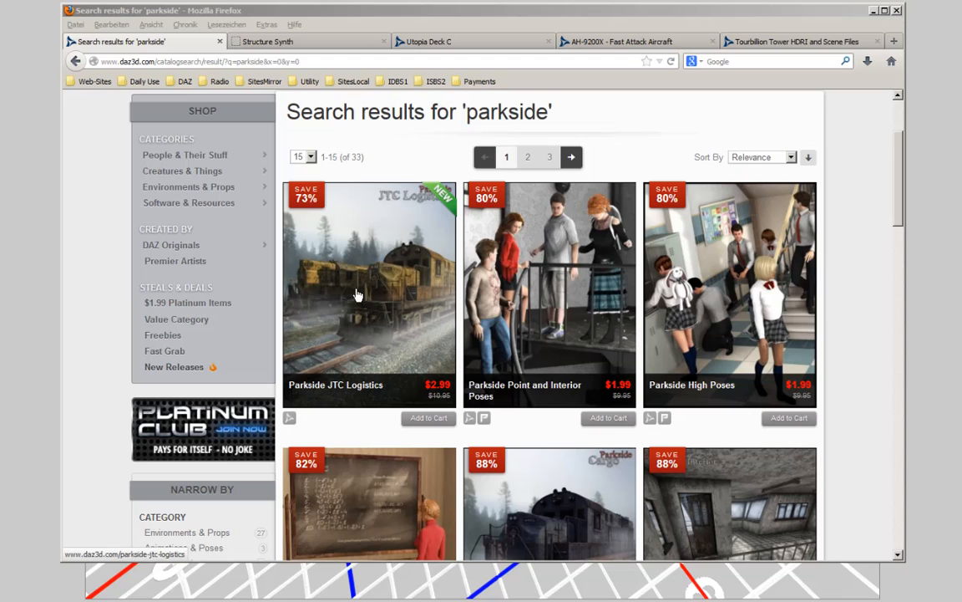
mouse_move(374, 257)
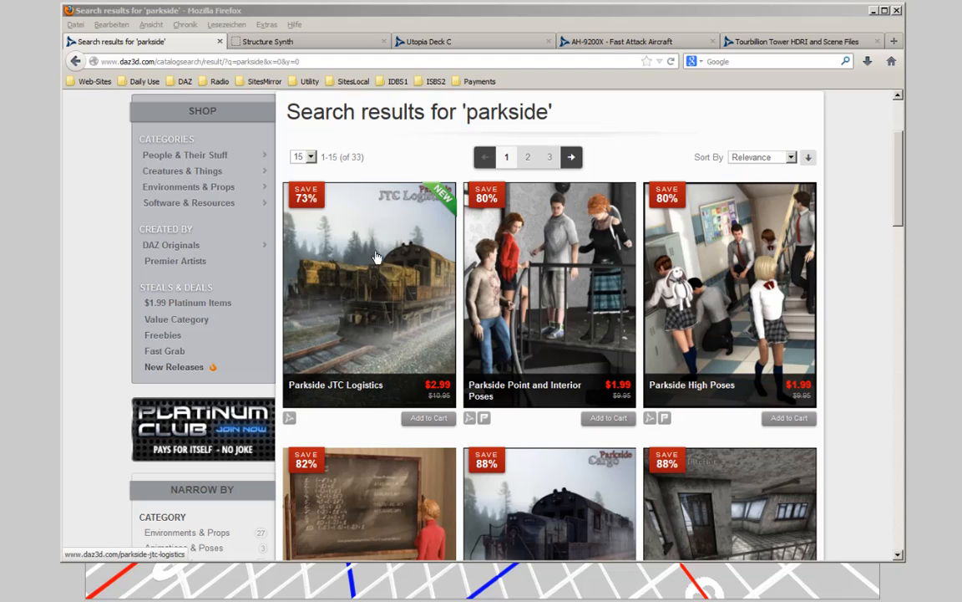
Select the Parkside JTC Logistics product from the DAZ 3D 'parkside' results
click(376, 281)
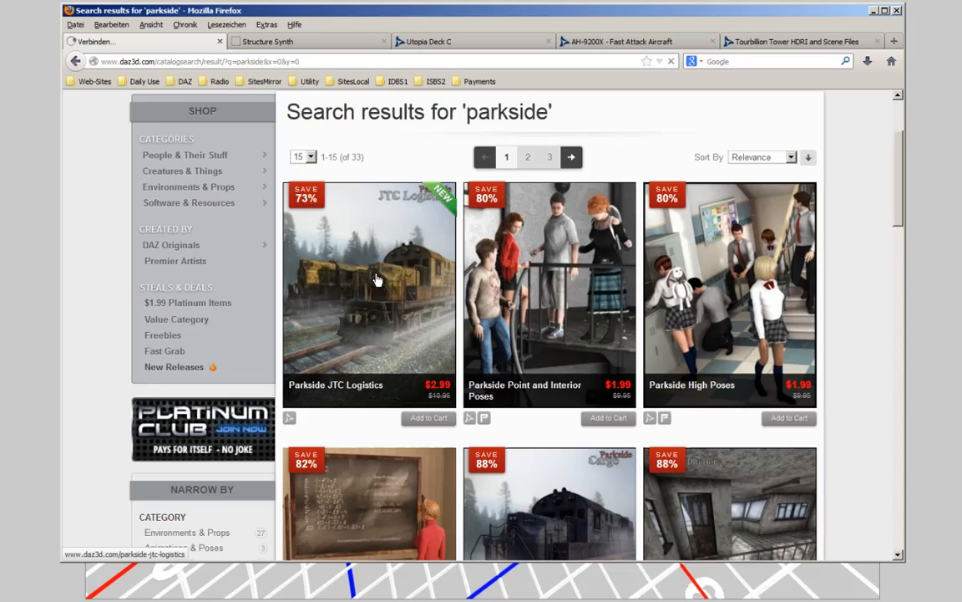
click(371, 293)
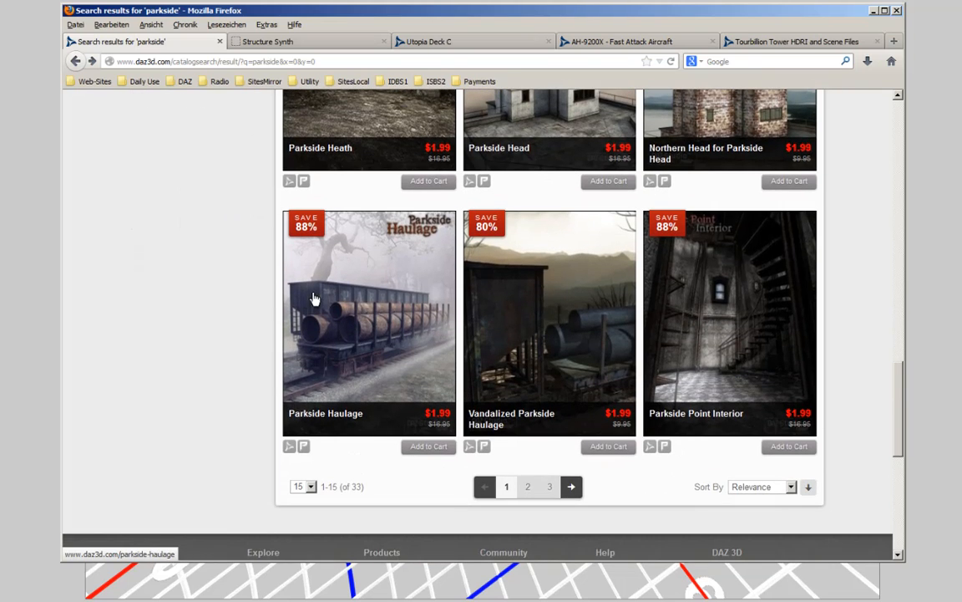
mouse_move(388, 308)
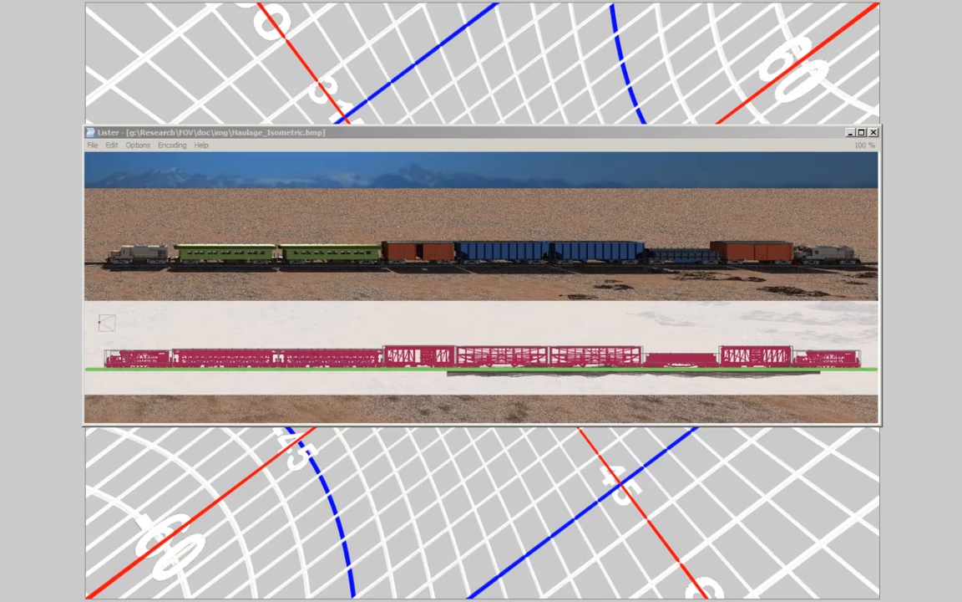
mouse_move(100, 287)
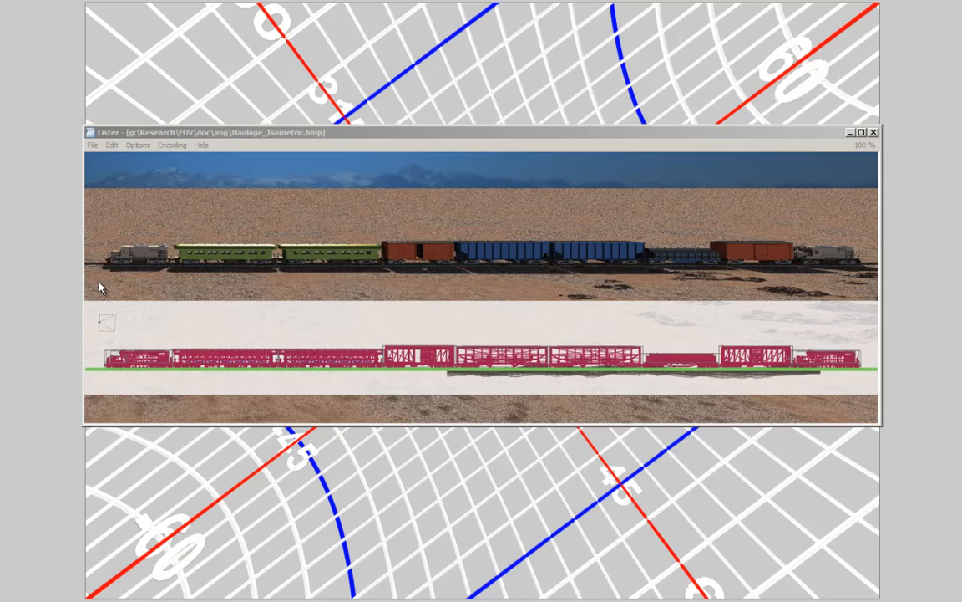
mouse_move(147, 254)
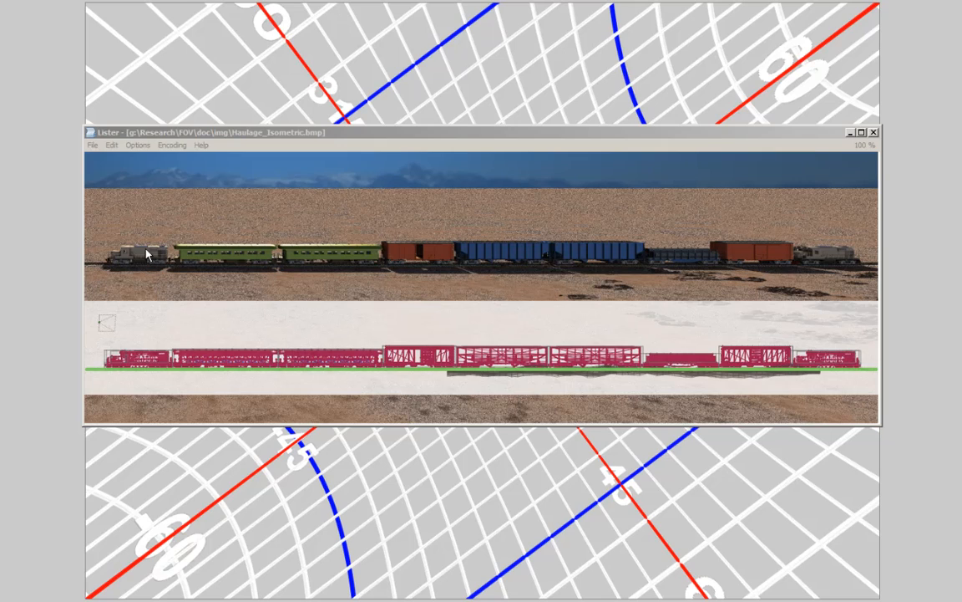
mouse_move(727, 244)
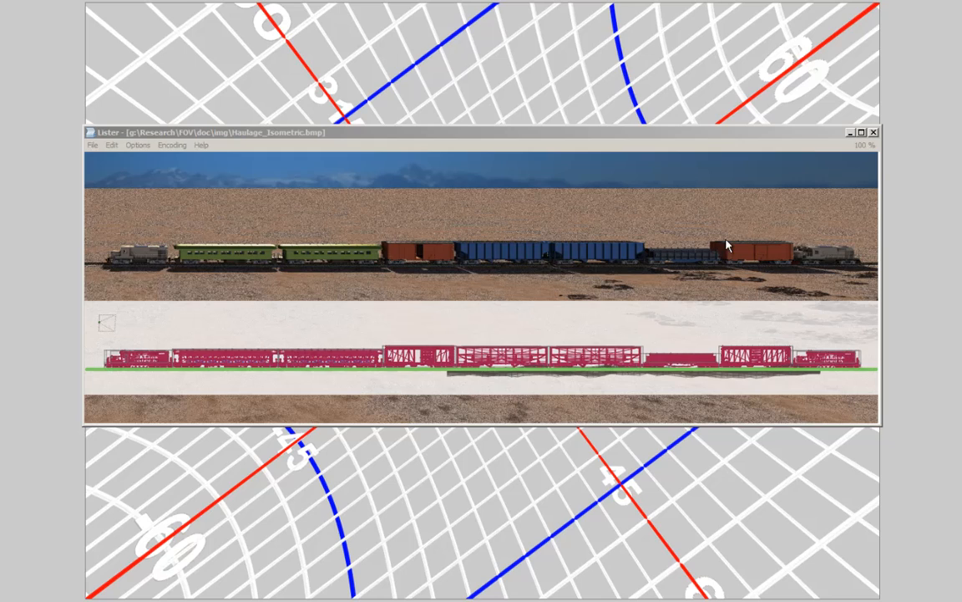
mouse_move(428, 253)
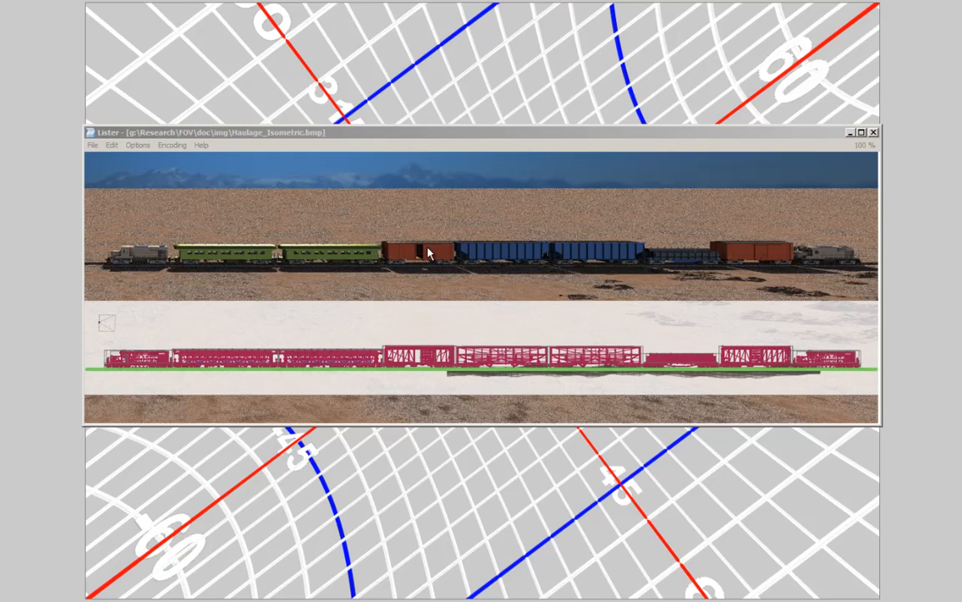
mouse_move(415, 258)
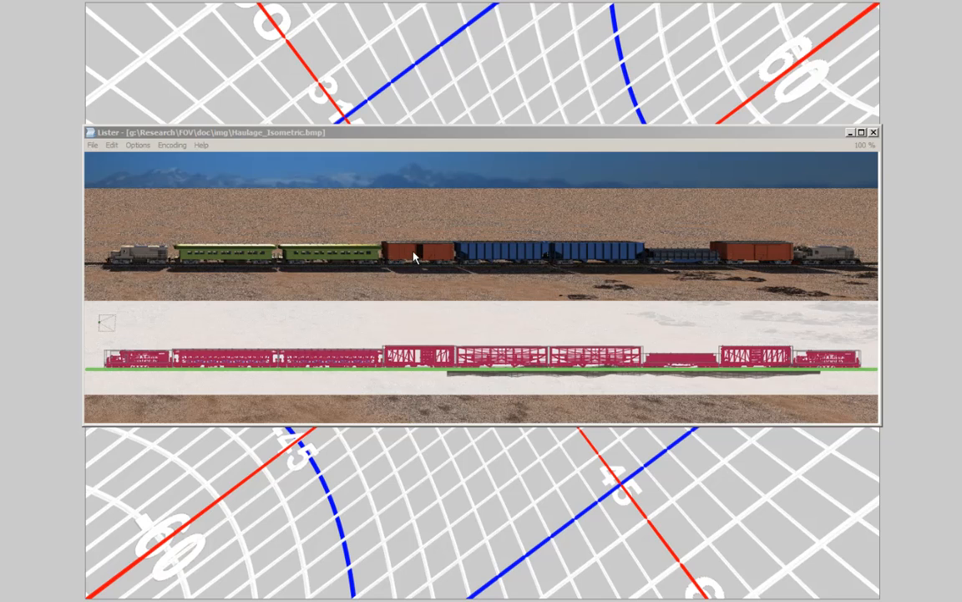
mouse_move(492, 244)
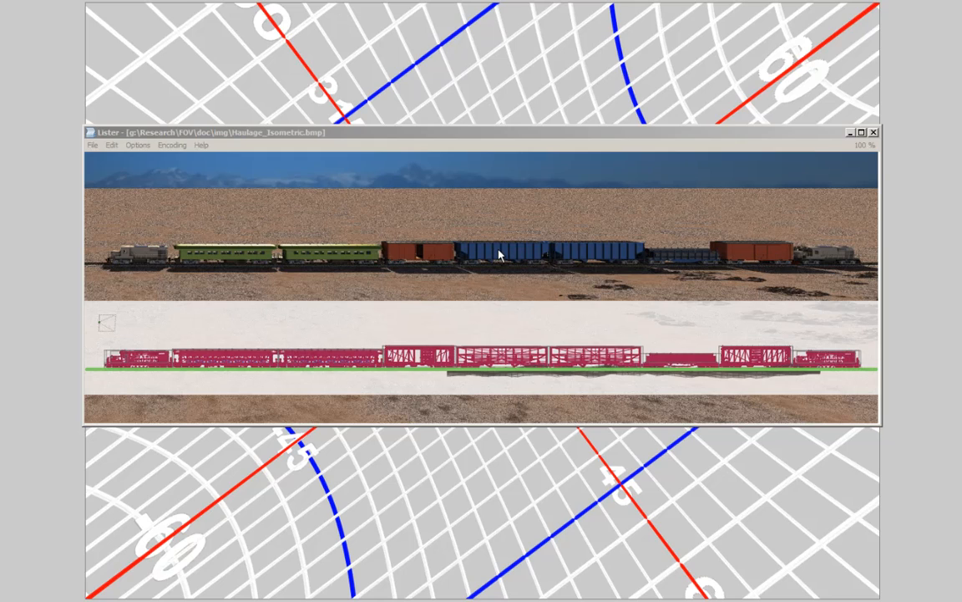
mouse_move(675, 265)
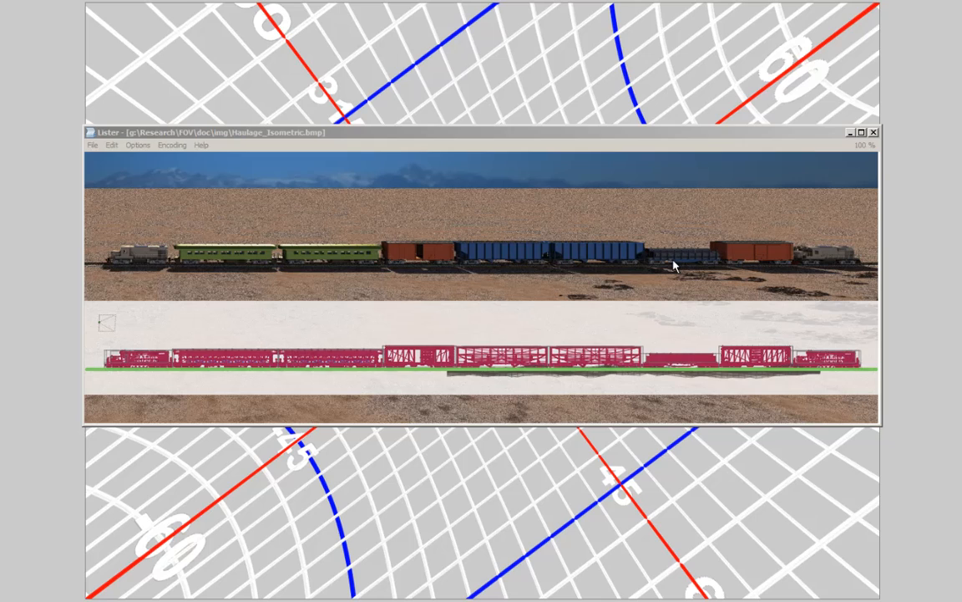
mouse_move(97, 324)
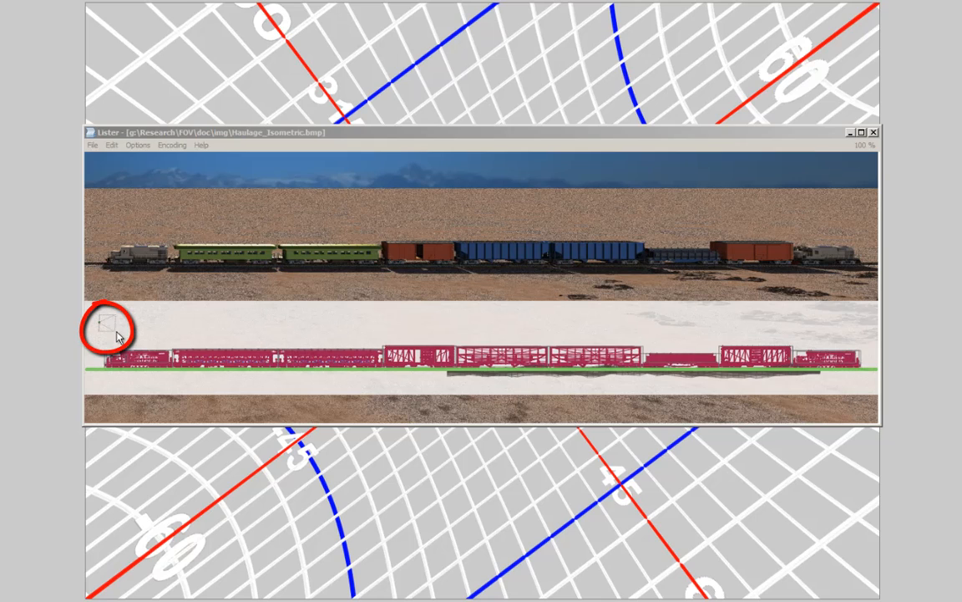
mouse_move(115, 338)
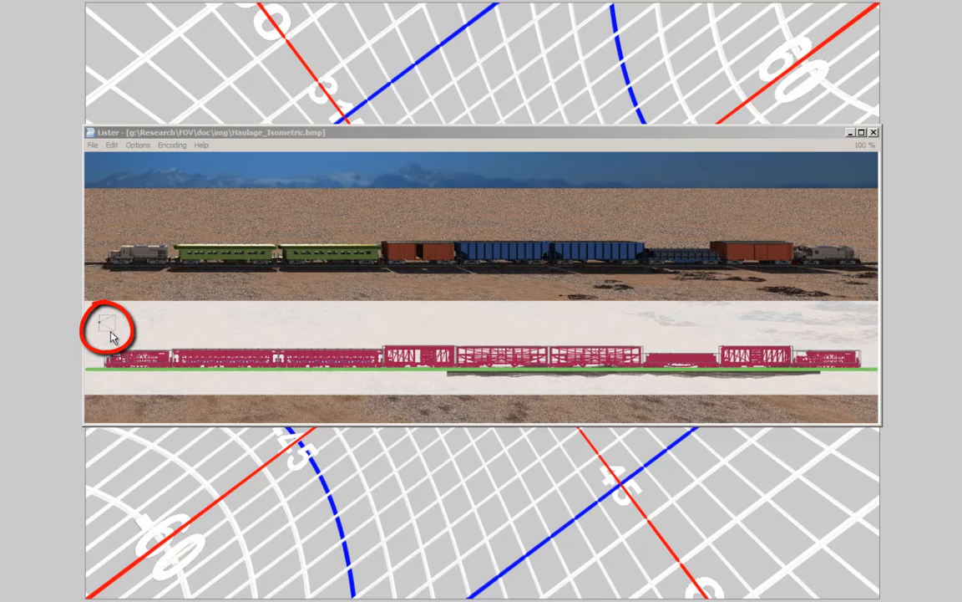
mouse_move(107, 333)
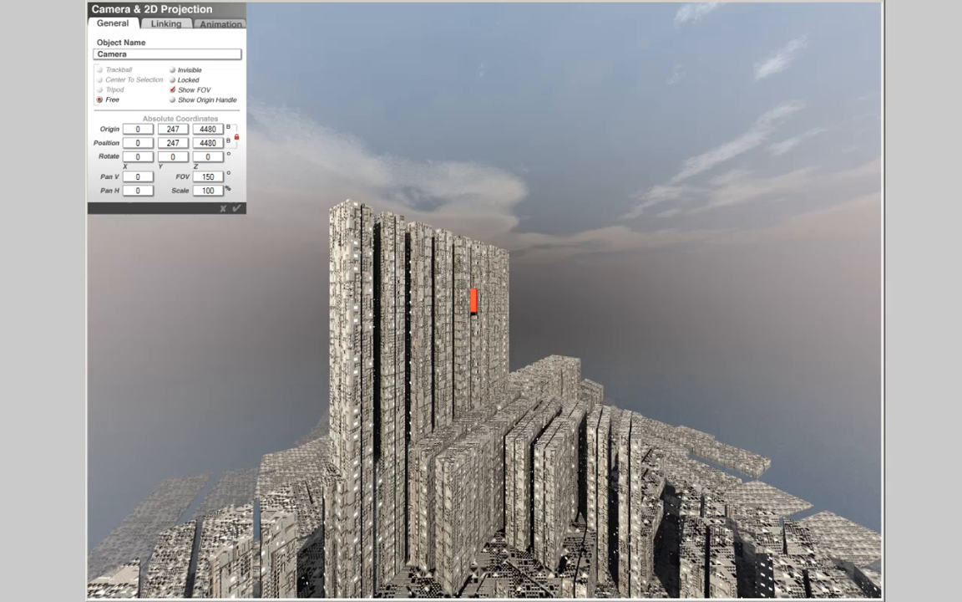
mouse_move(502, 525)
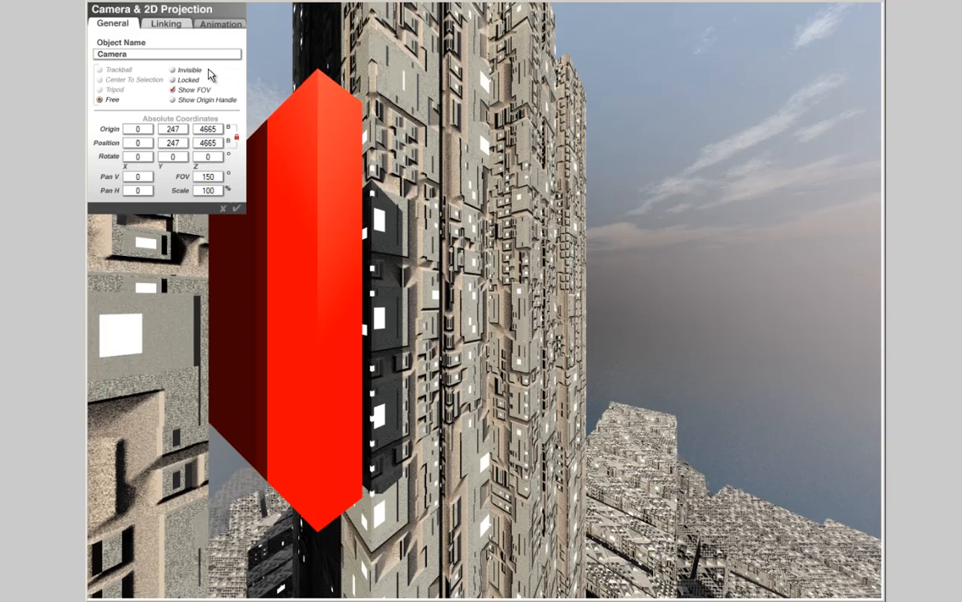
mouse_move(209, 75)
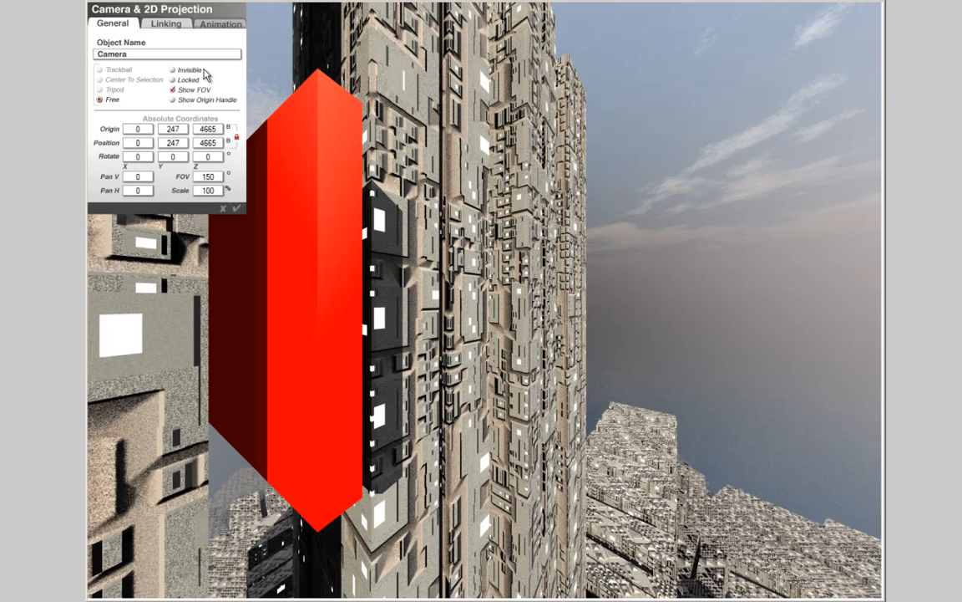
mouse_move(190, 75)
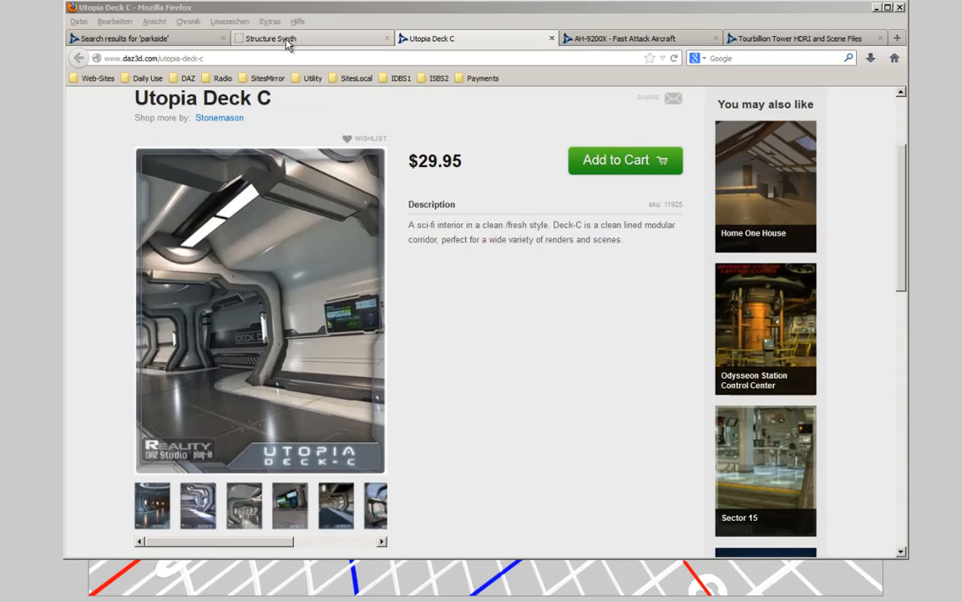
Switch to the AH-9200X Fast Attack Aircraft product page on daz3d.com
click(625, 36)
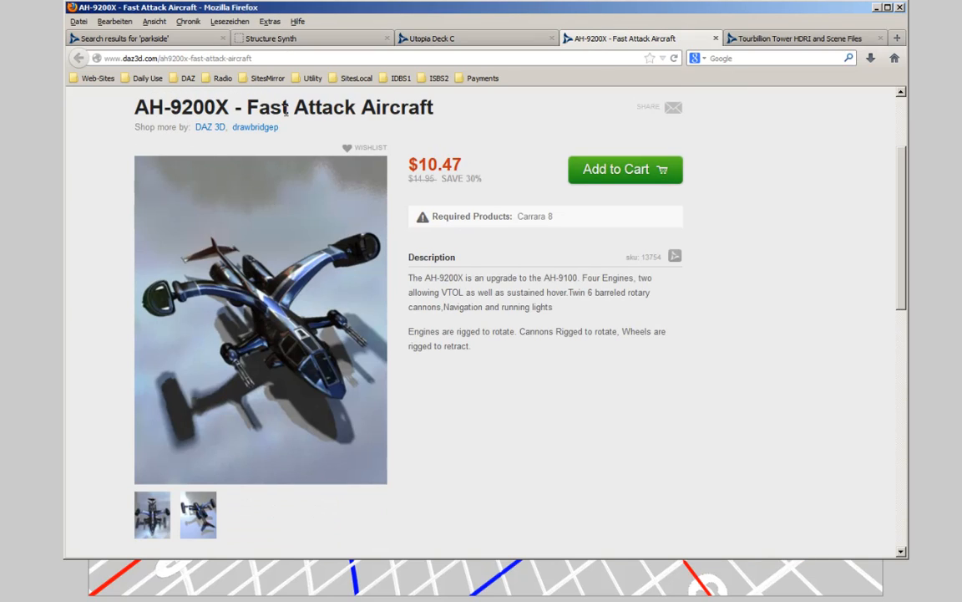
mouse_move(177, 187)
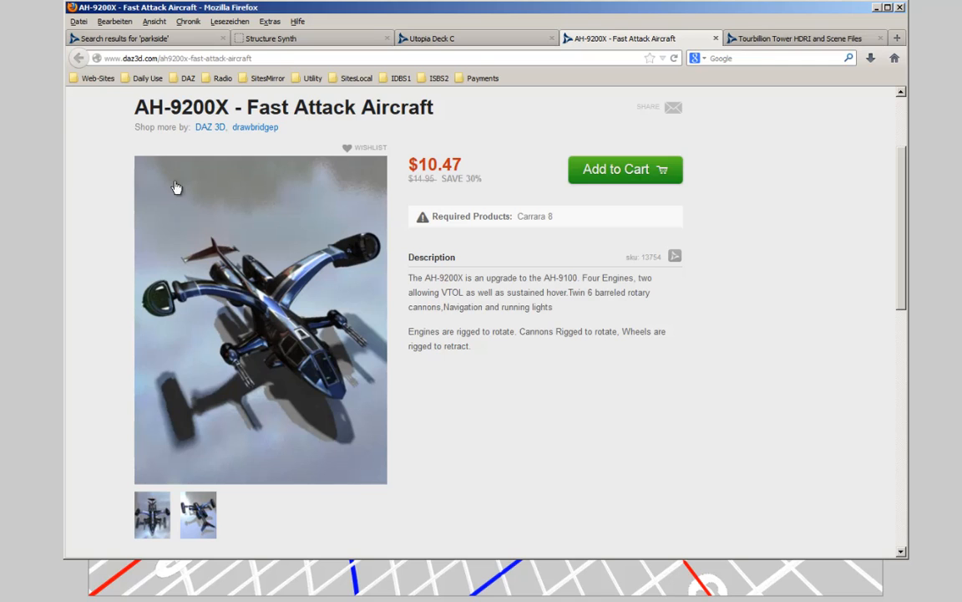
mouse_move(758, 28)
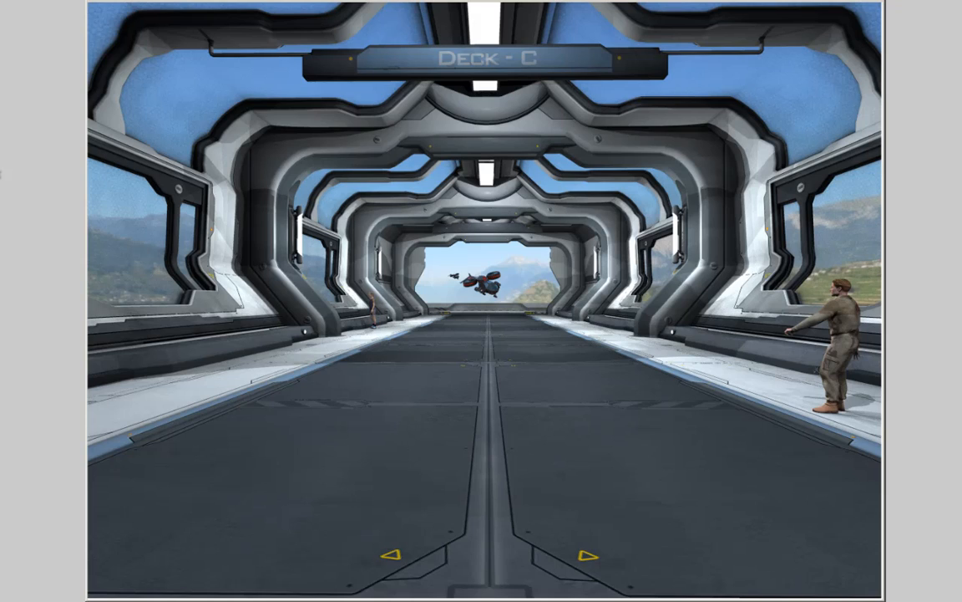
mouse_move(654, 48)
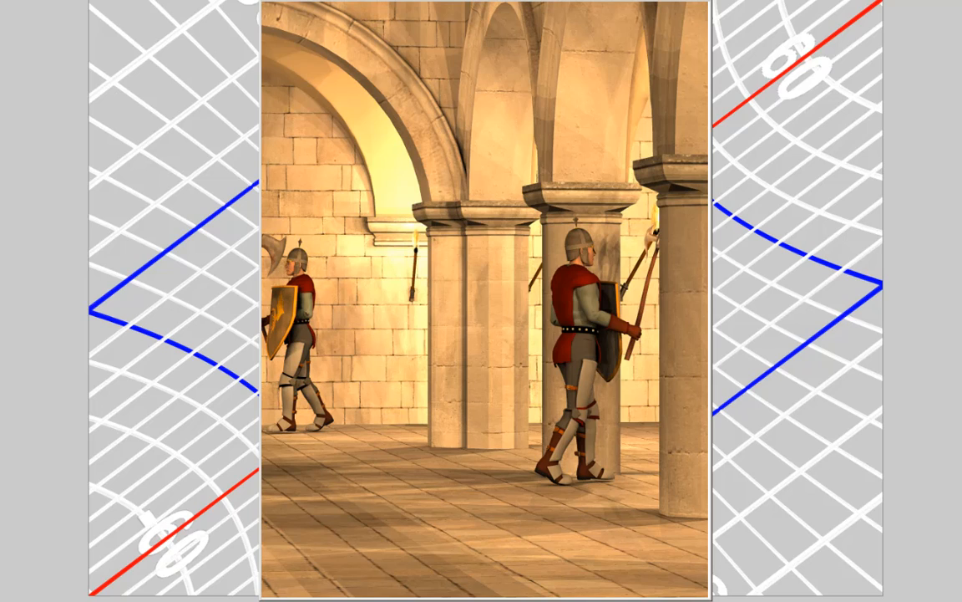
mouse_move(632, 31)
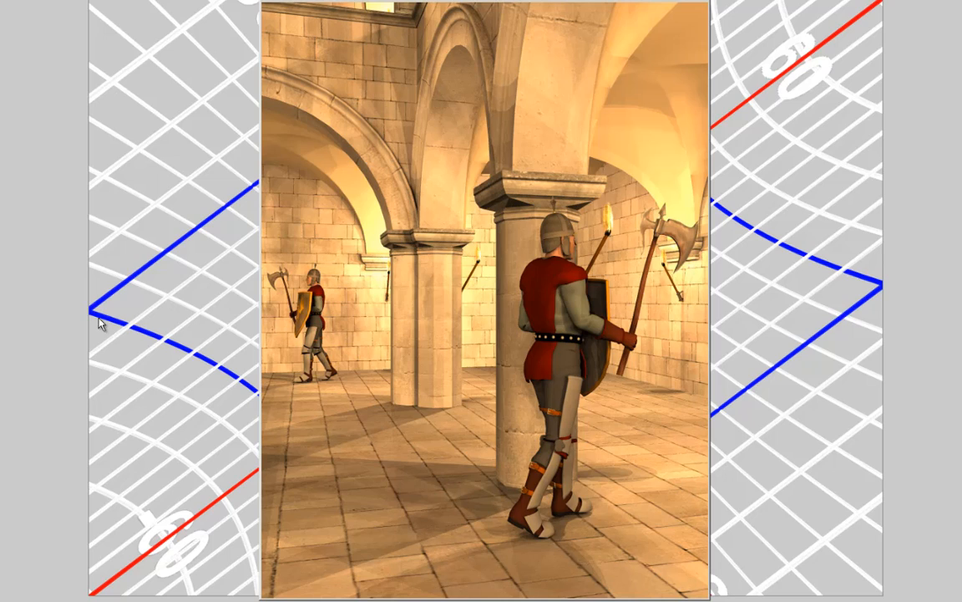
mouse_move(20, 326)
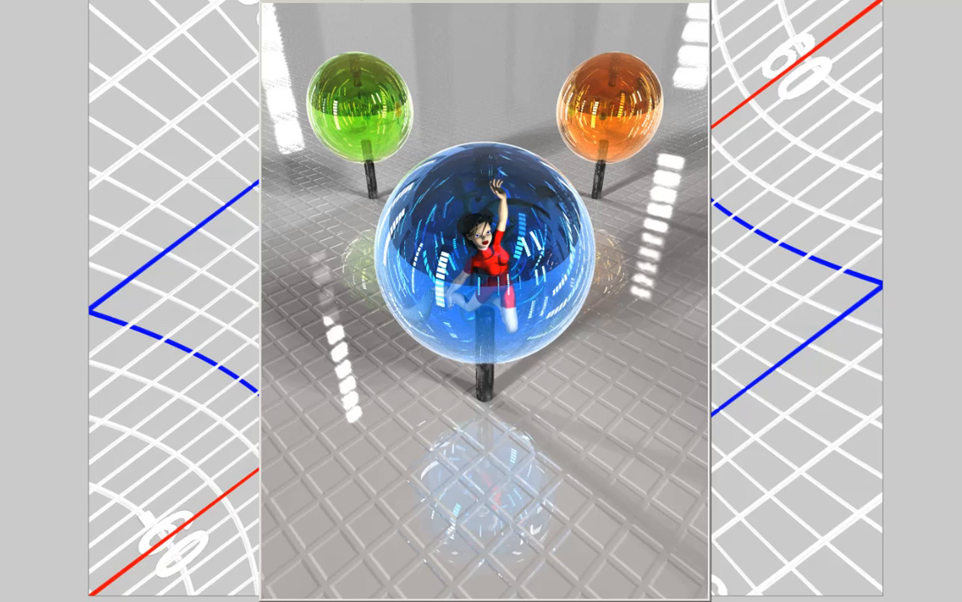
mouse_move(48, 341)
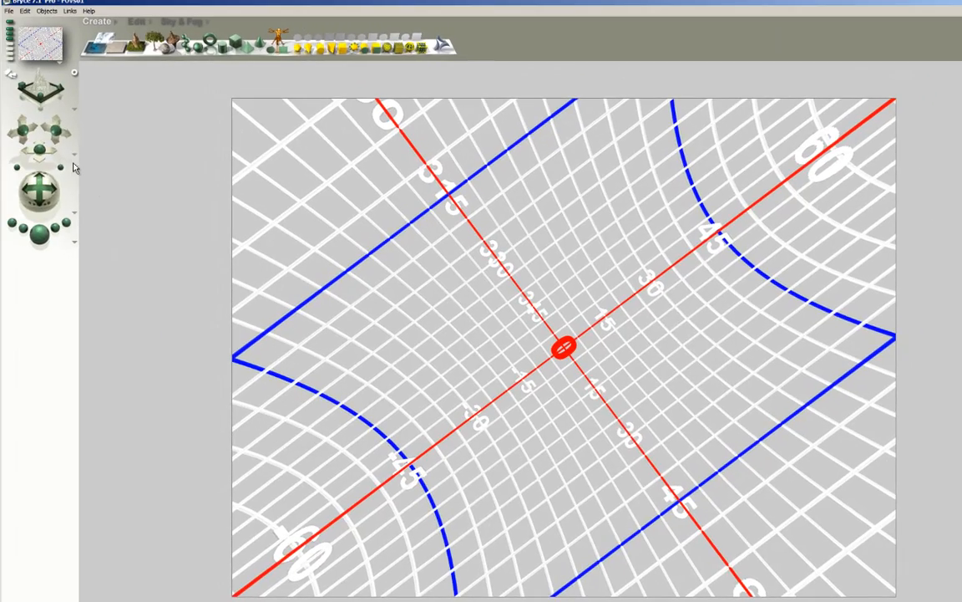
click(58, 167)
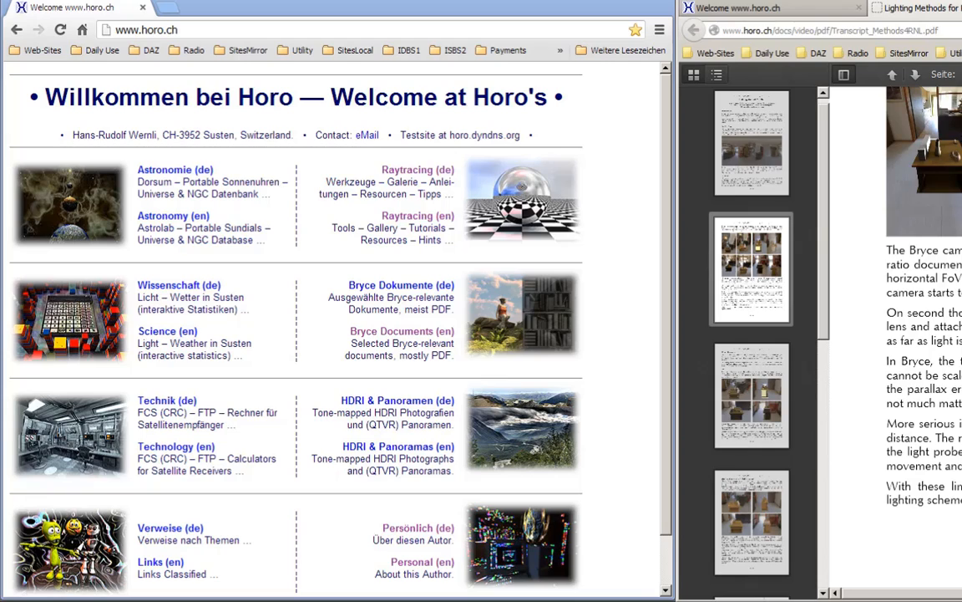
mouse_move(147, 84)
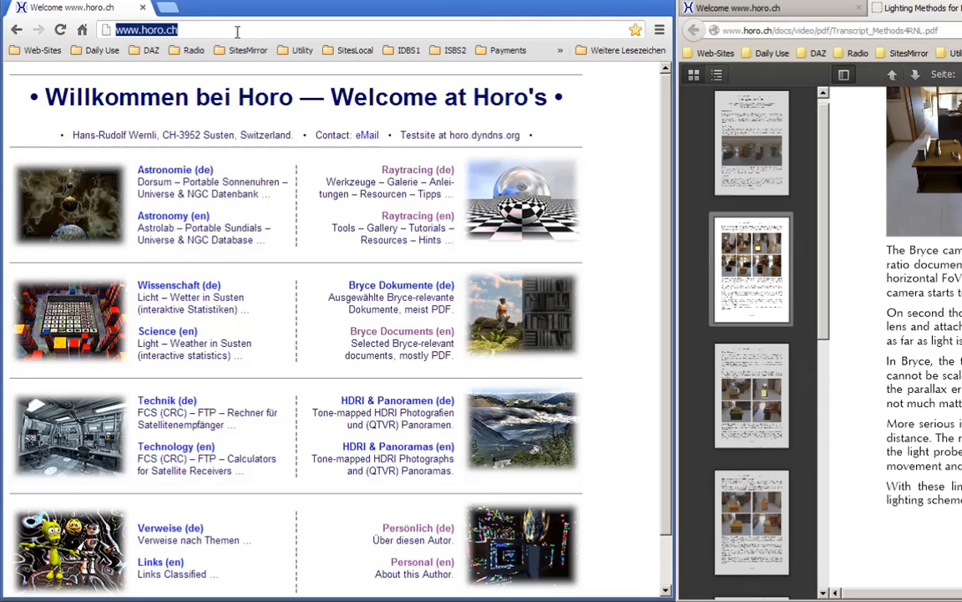
mouse_move(363, 228)
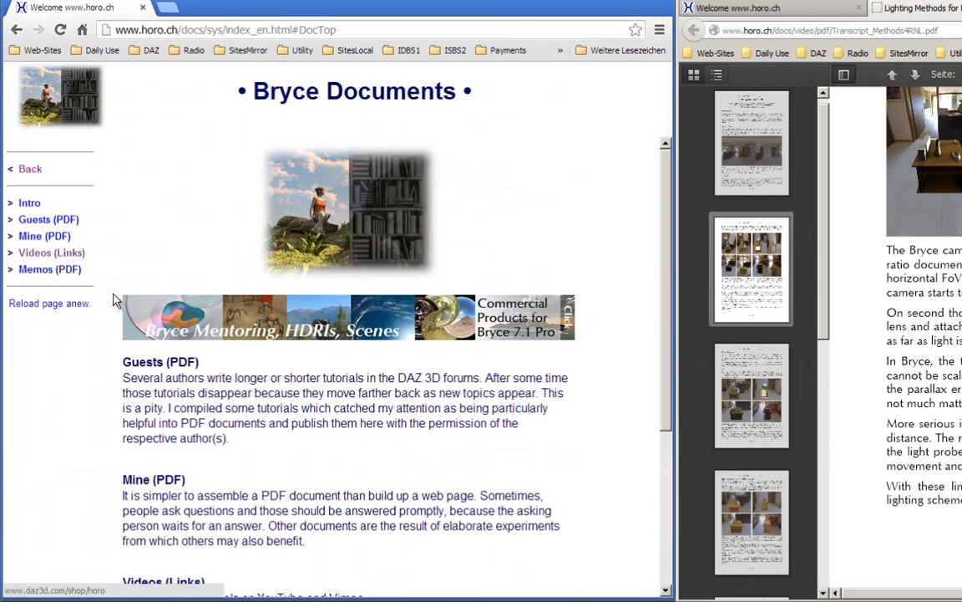
Show David Brinnen's video list in the Bryce Documents Videos (Links) section
click(51, 252)
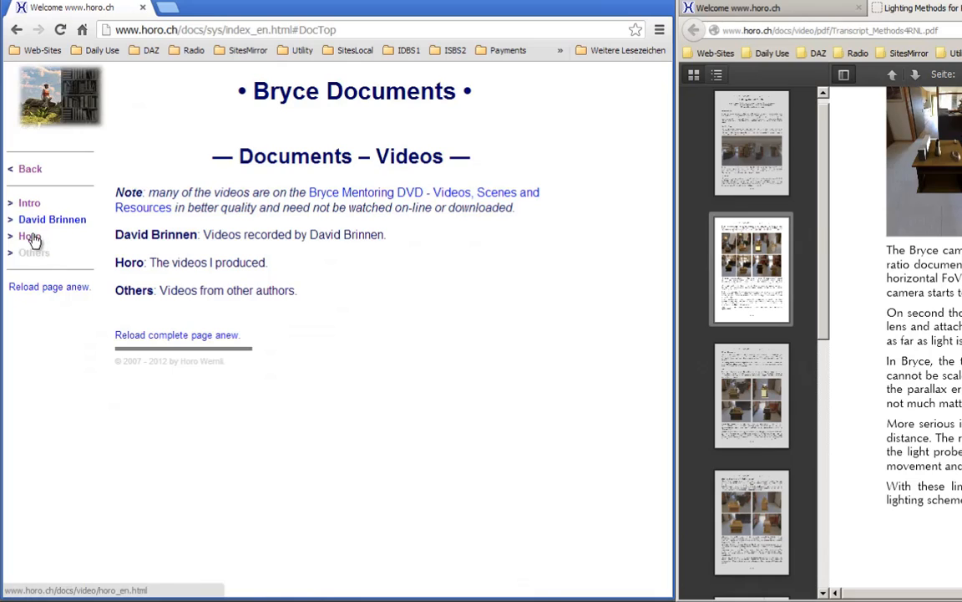
click(51, 219)
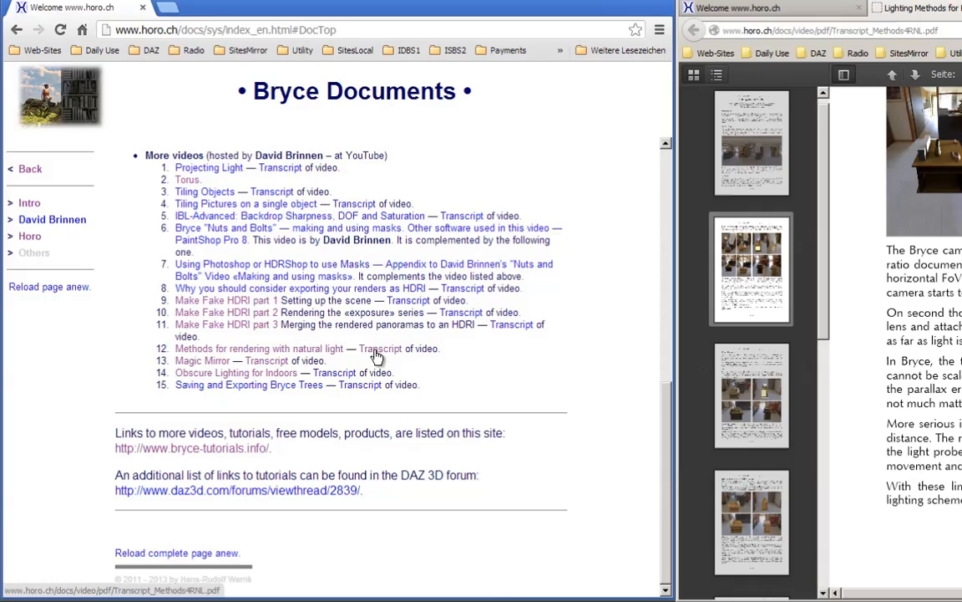
View the 'Methods for rendering with natural light' transcript PDF down to the light-probe renders
click(381, 349)
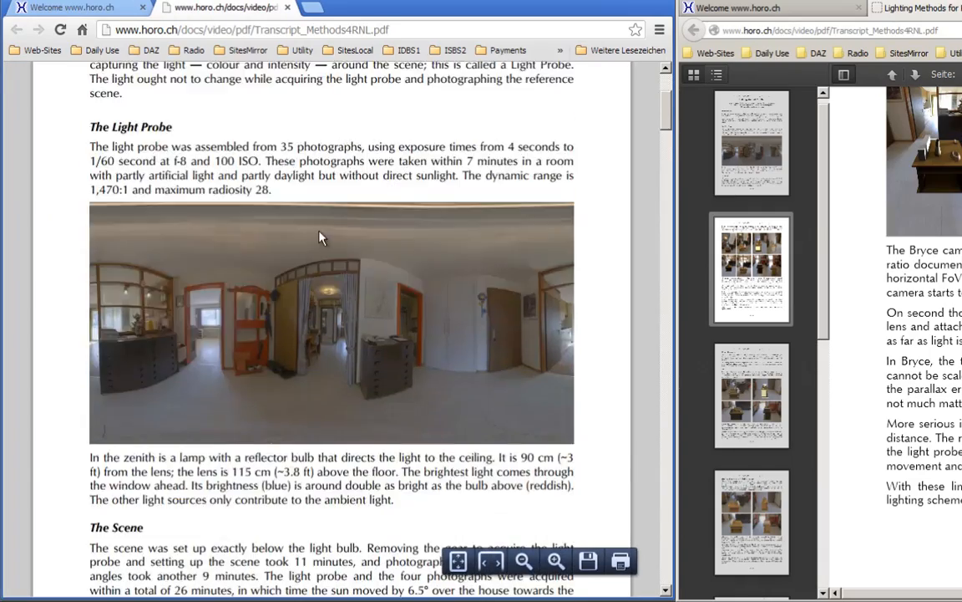
scroll(down, 3)
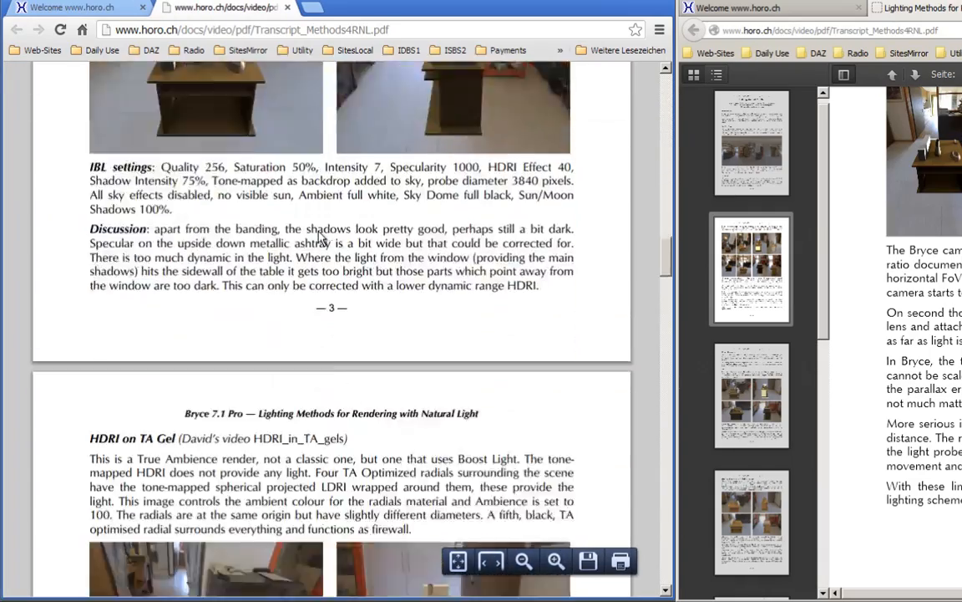
scroll(down, 3)
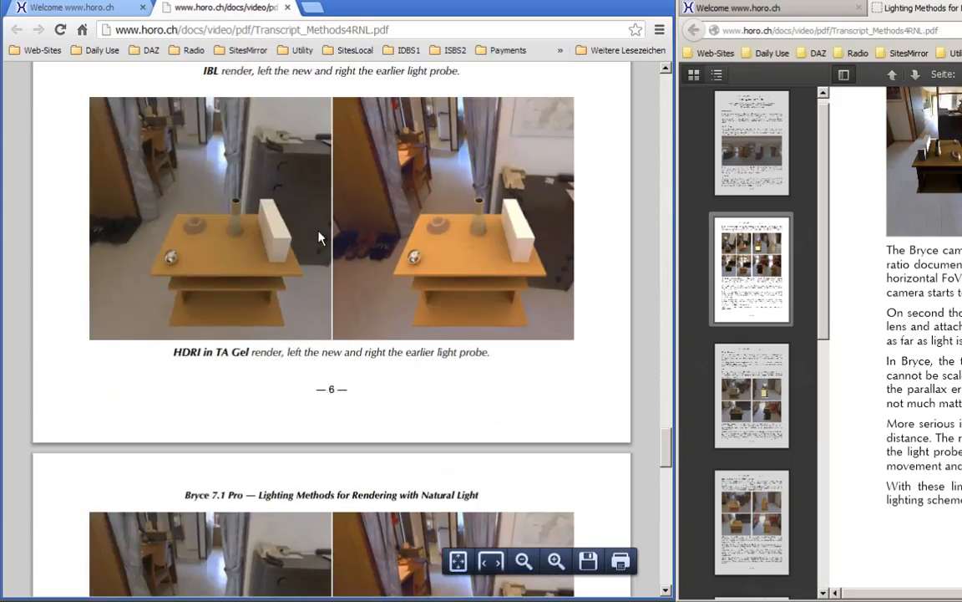